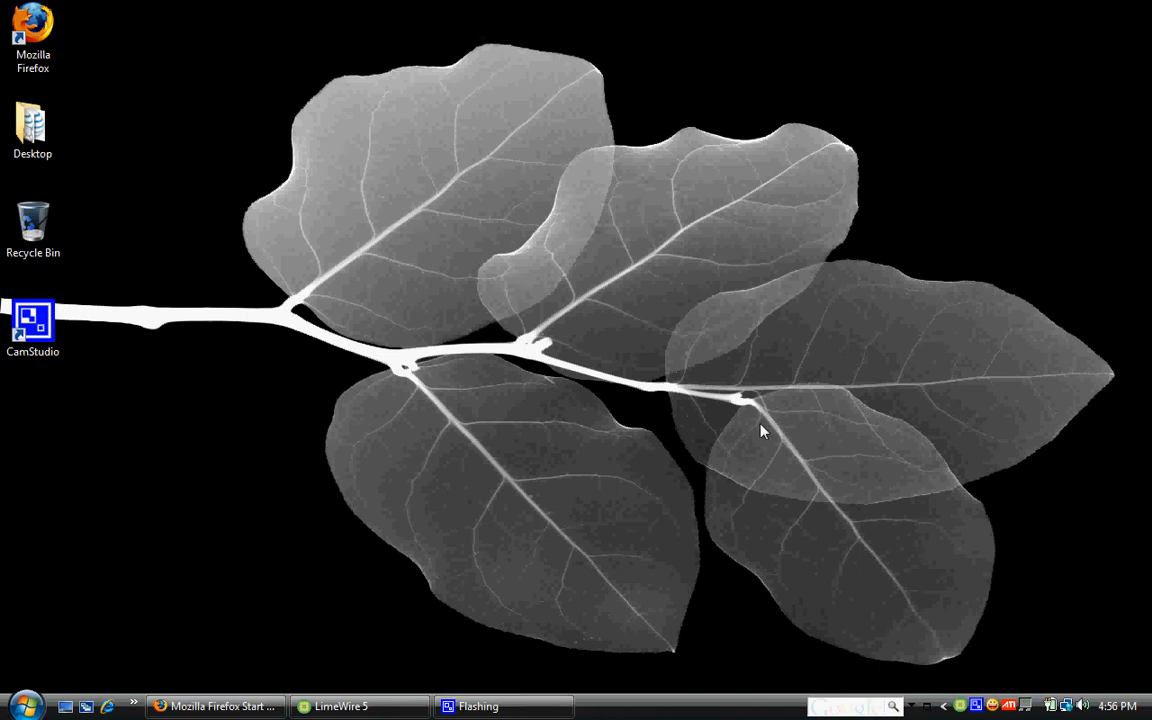
mouse_move(505, 475)
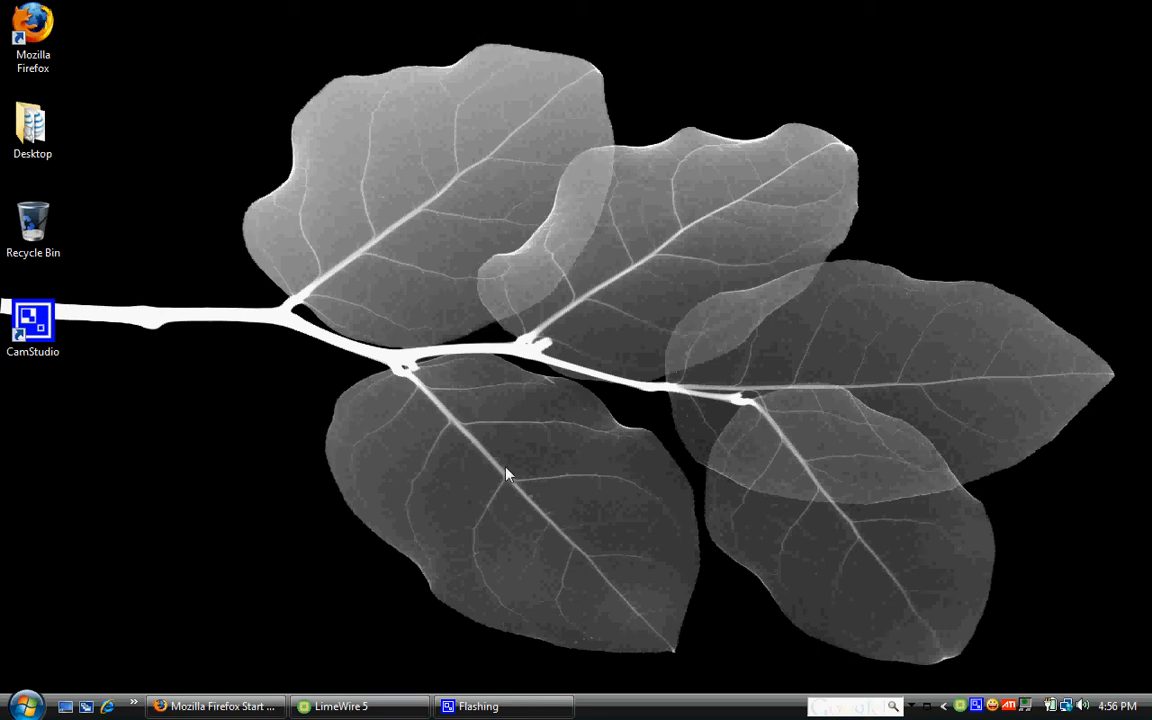
mouse_move(490, 491)
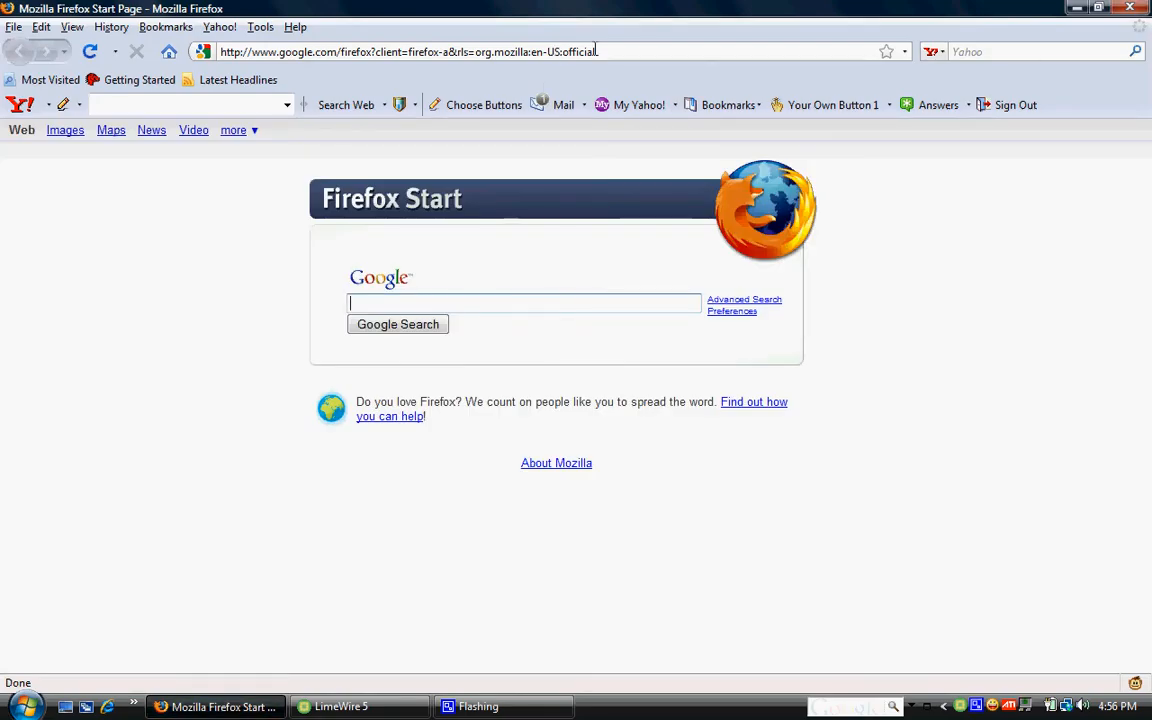
left_click(408, 51)
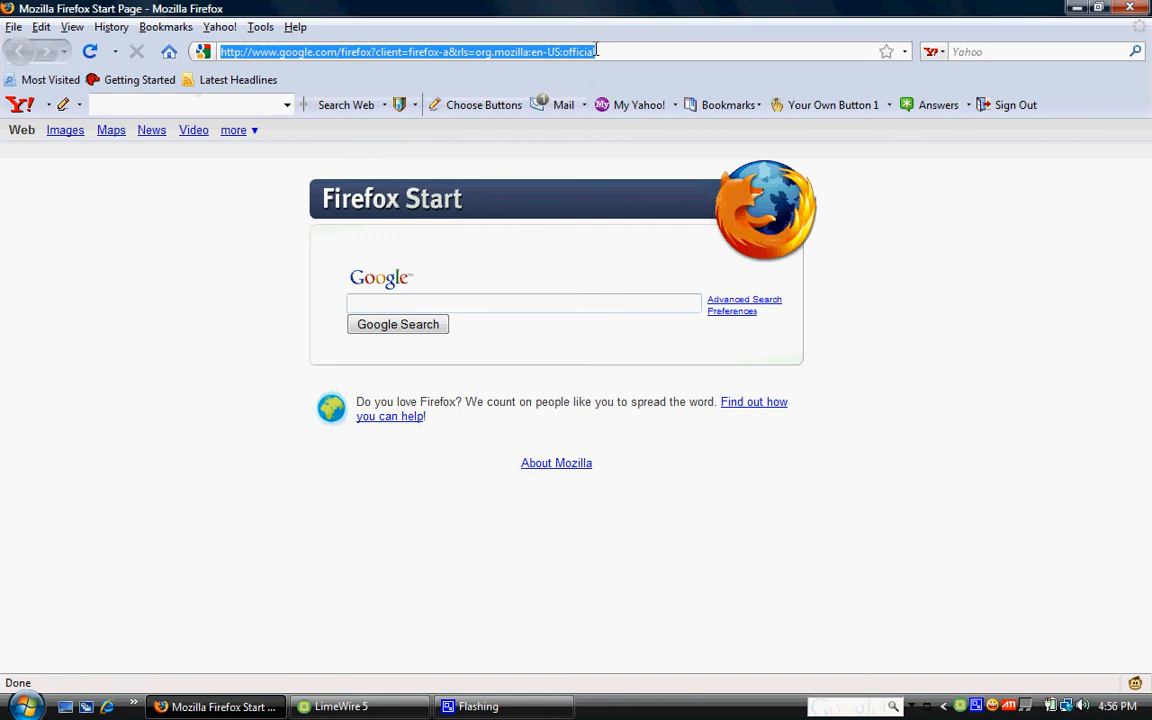
type("www.")
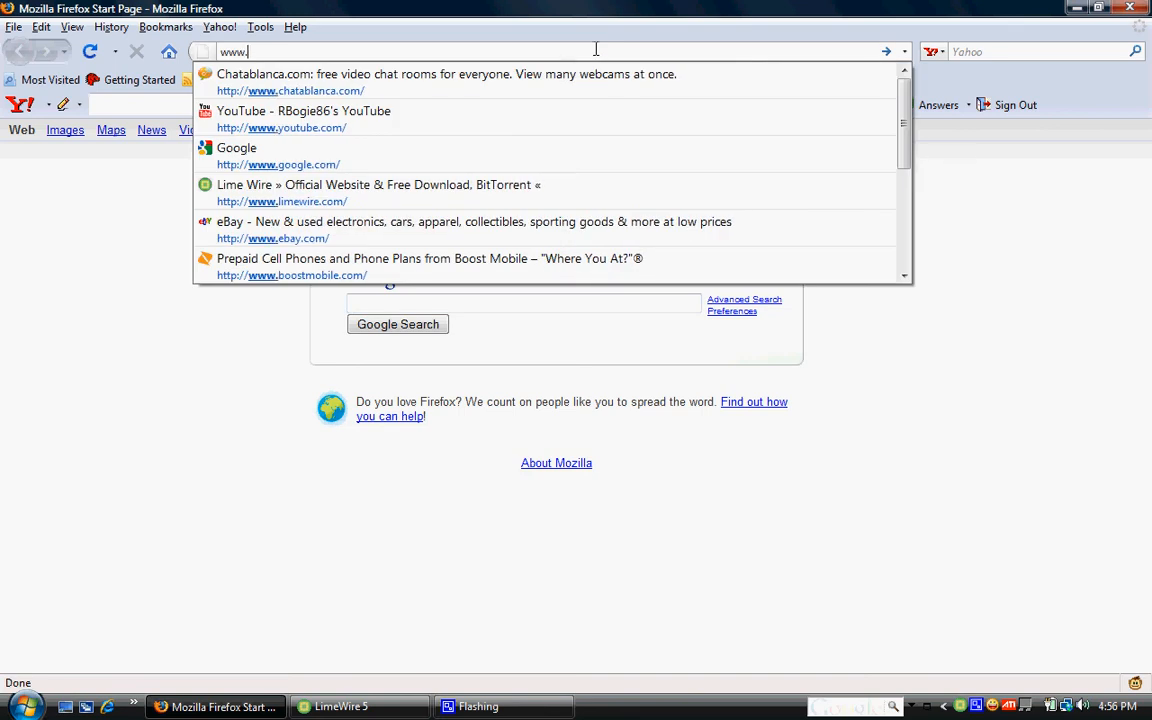
type("limewire.com/")
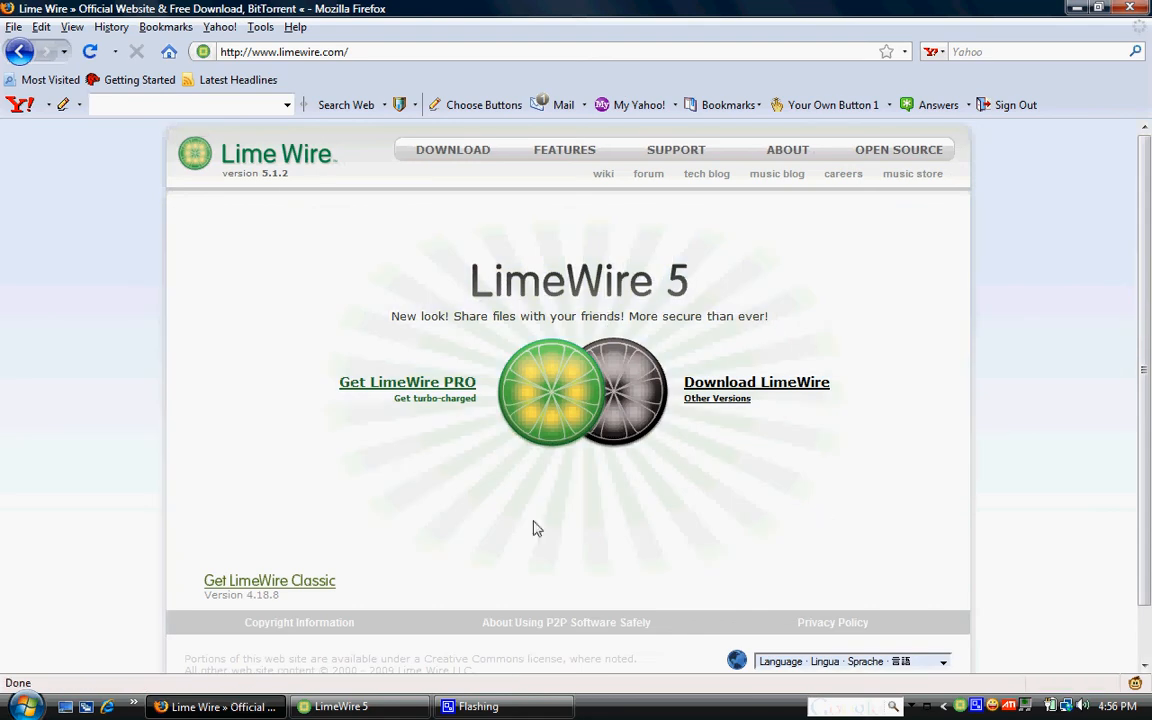
mouse_move(766, 437)
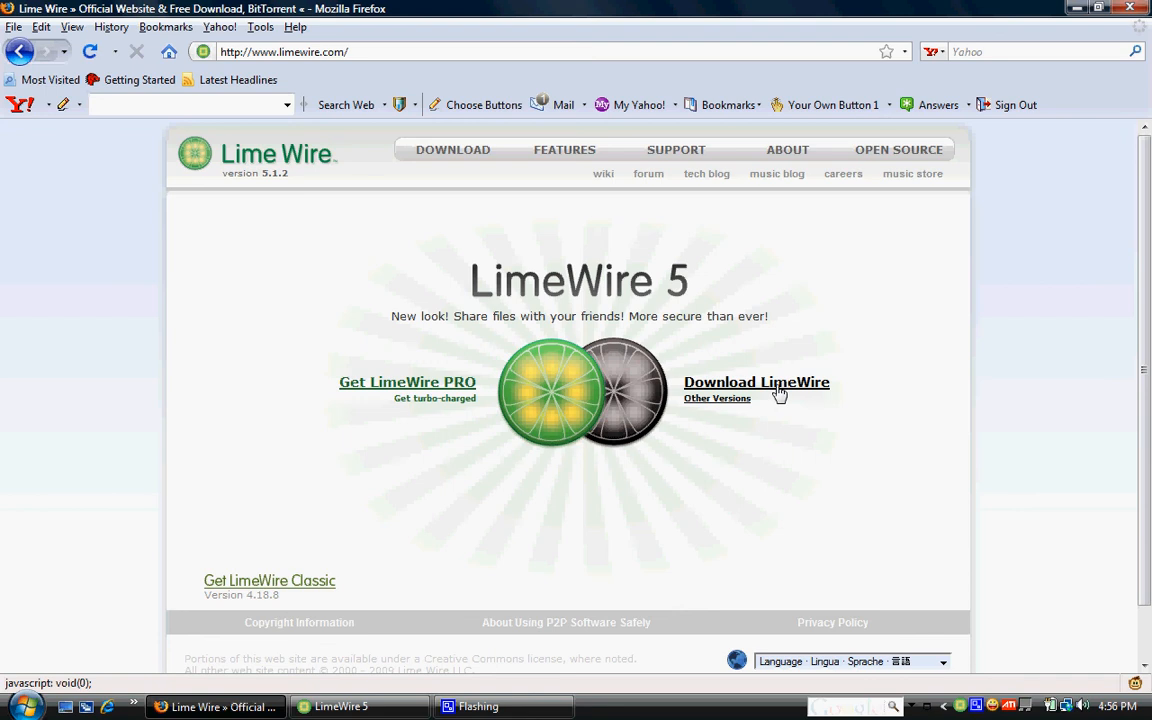
Click the Download LimeWire link to fetch LimeWireWin.exe for Windows.
left_click(756, 382)
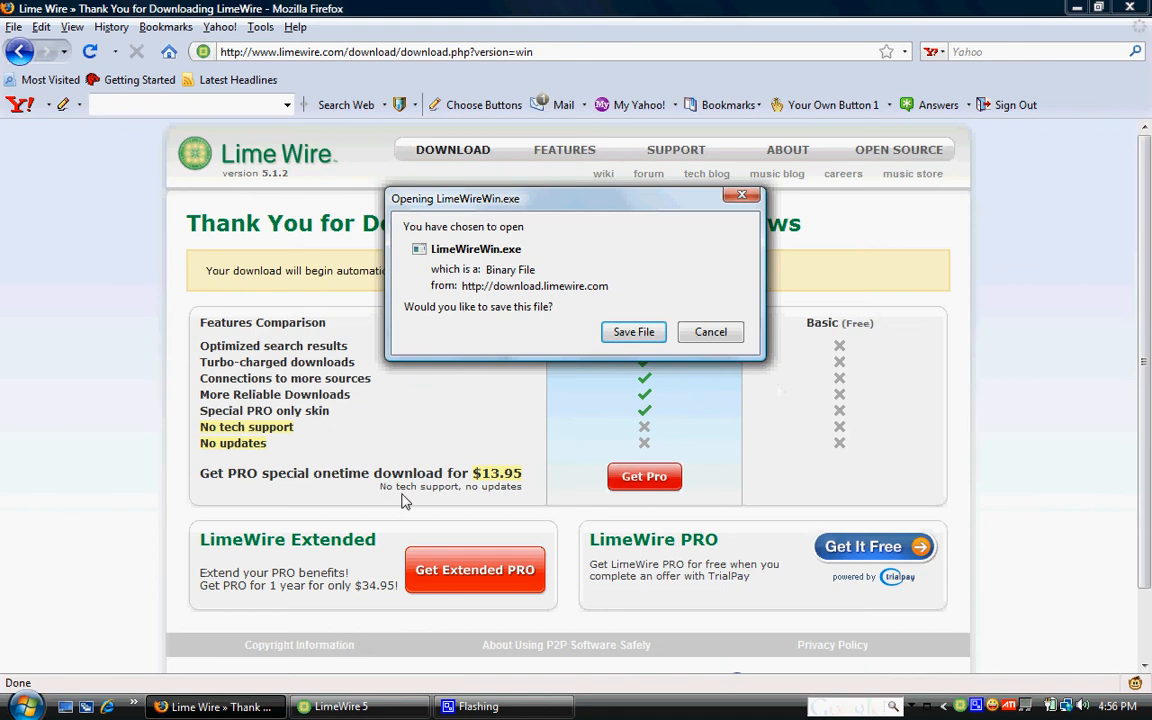
mouse_move(597, 236)
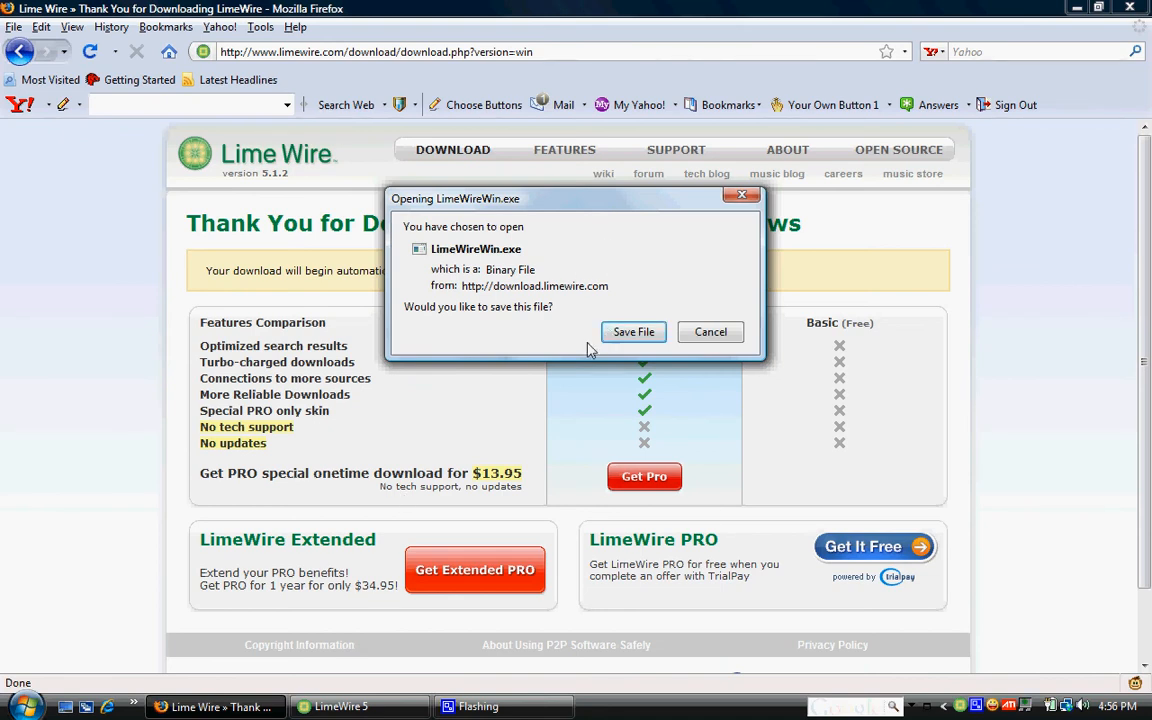
mouse_move(578, 346)
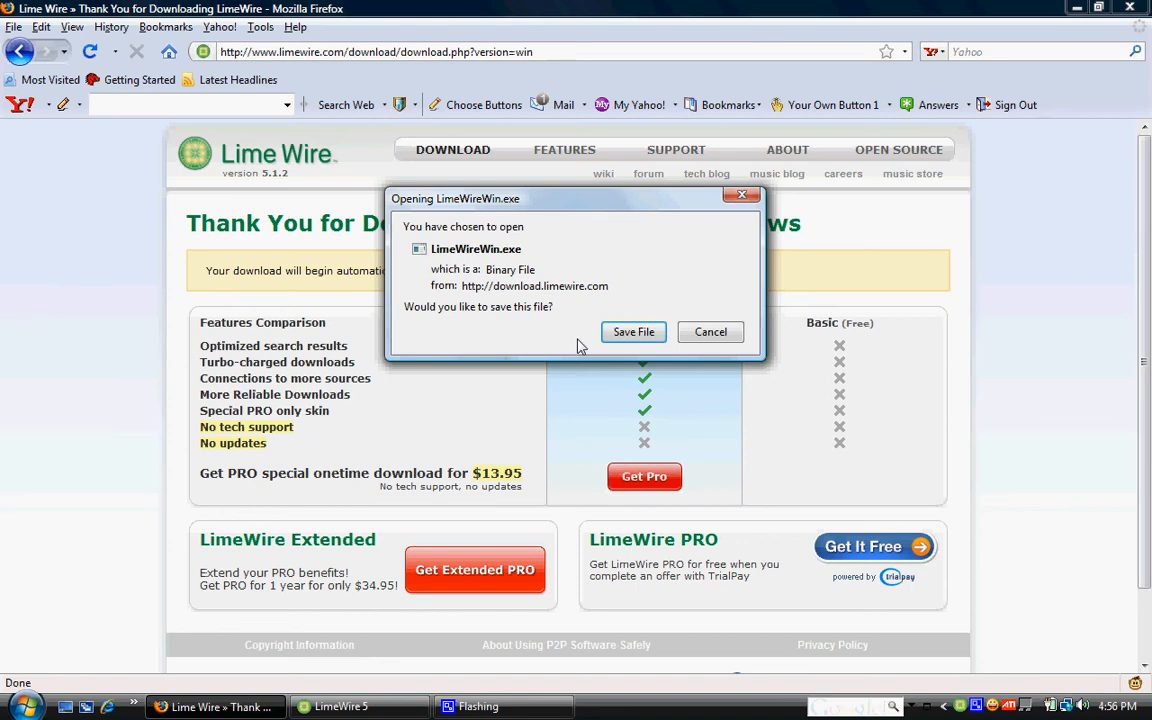
mouse_move(631, 221)
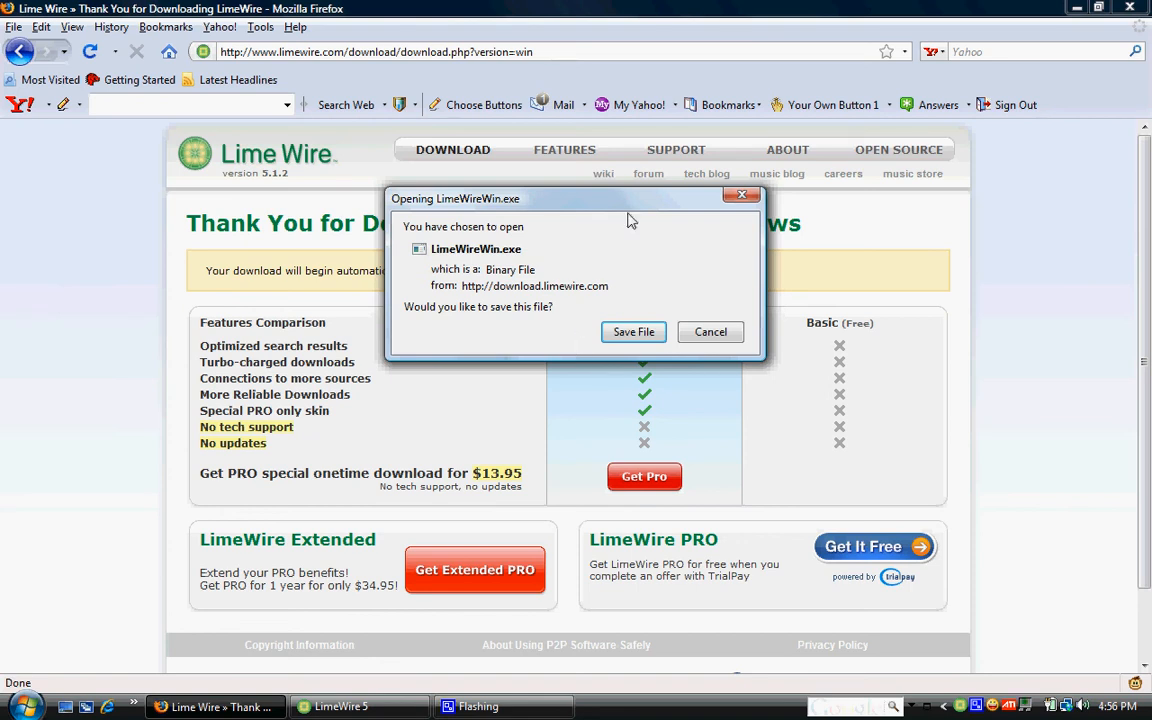
Close the Opening LimeWireWin.exe prompt, then close the Firefox window.
left_click(710, 331)
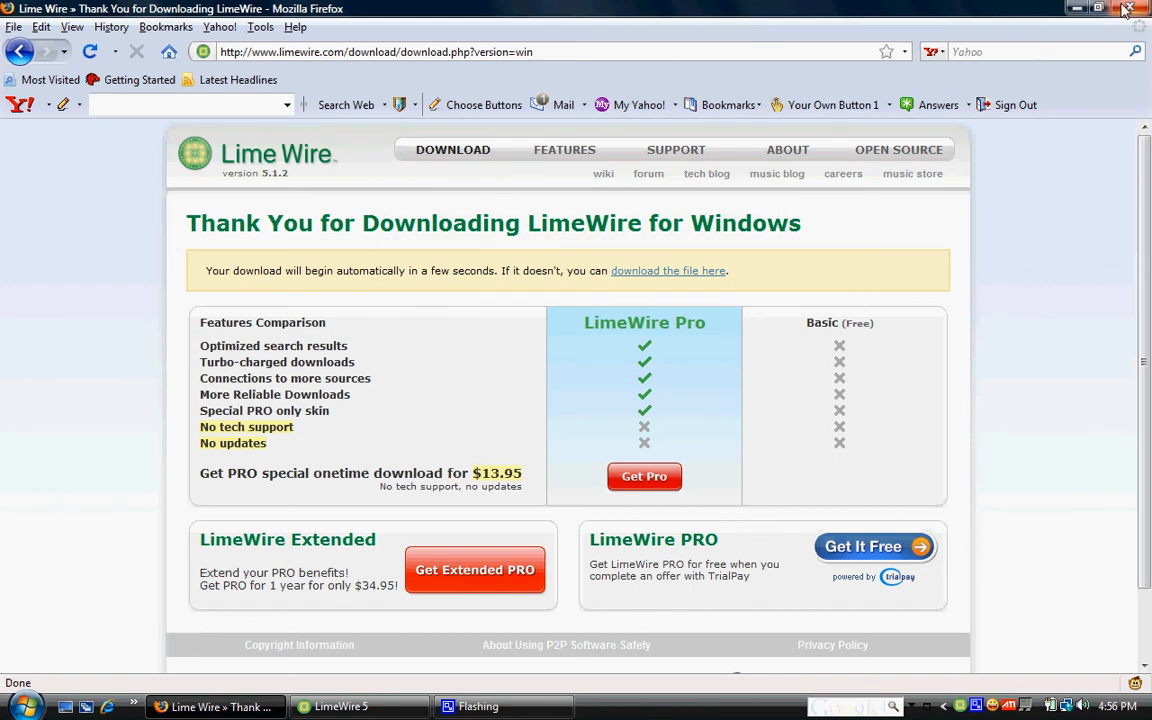
left_click(1124, 8)
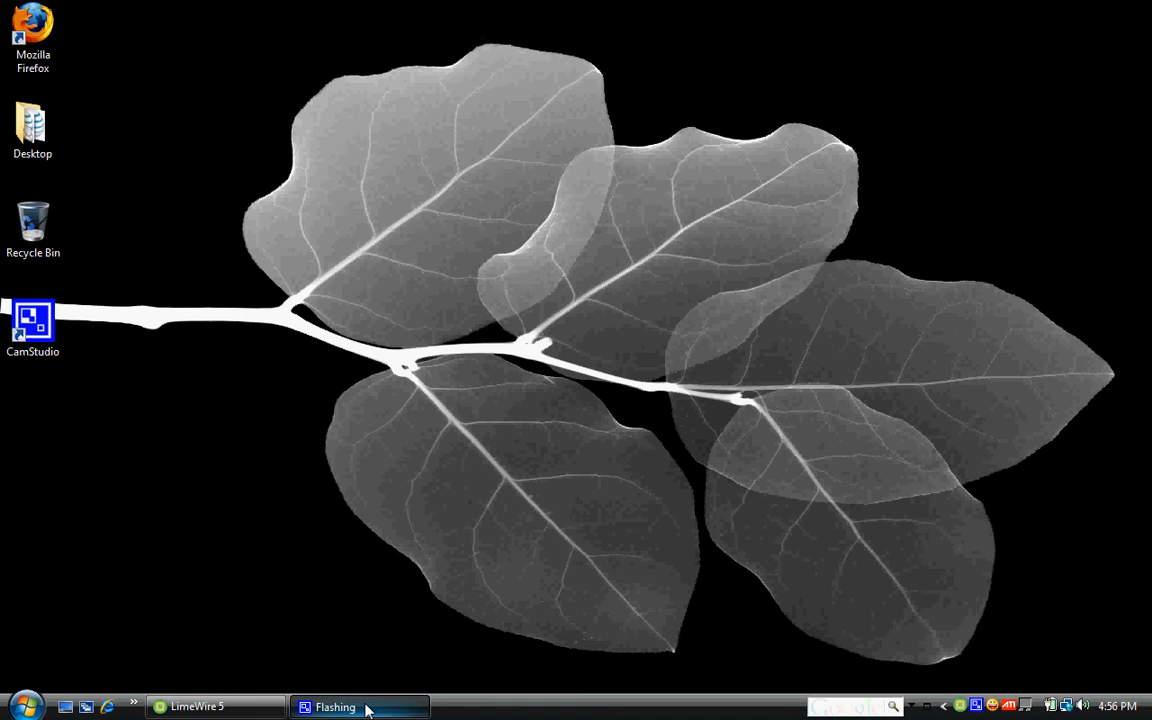
Restore LimeWire 5 from the taskbar and dismiss the Upgrade to PRO pop-up.
left_click(198, 706)
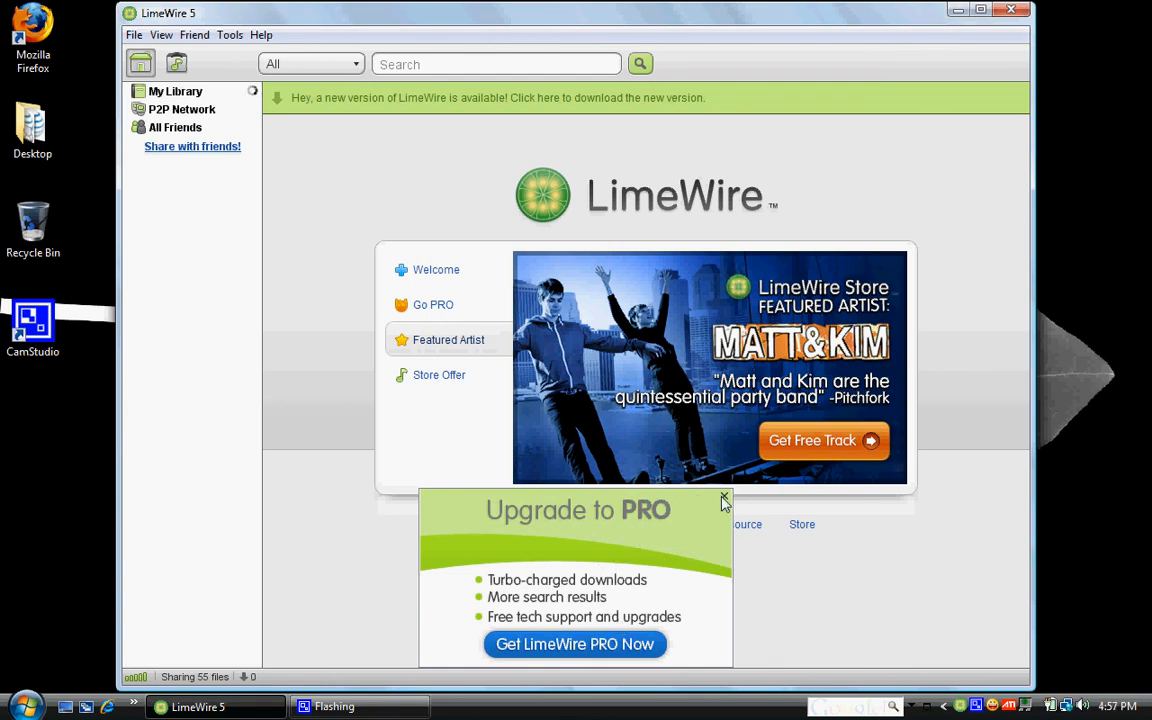
left_click(725, 499)
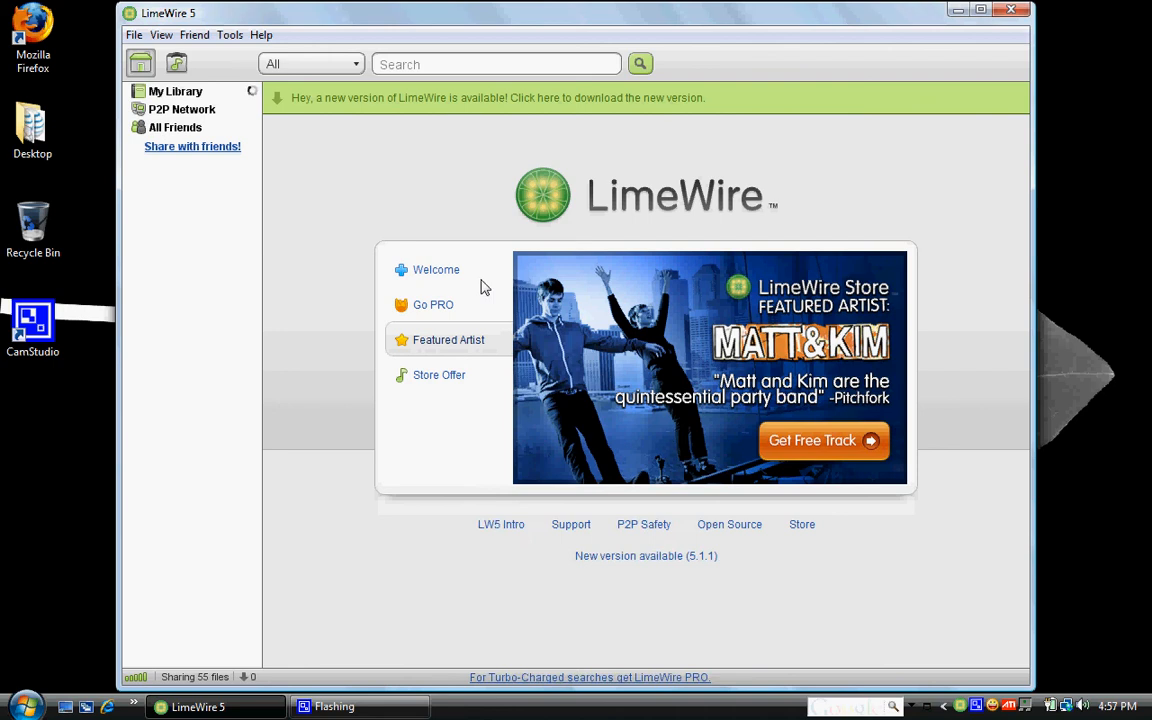
mouse_move(369, 189)
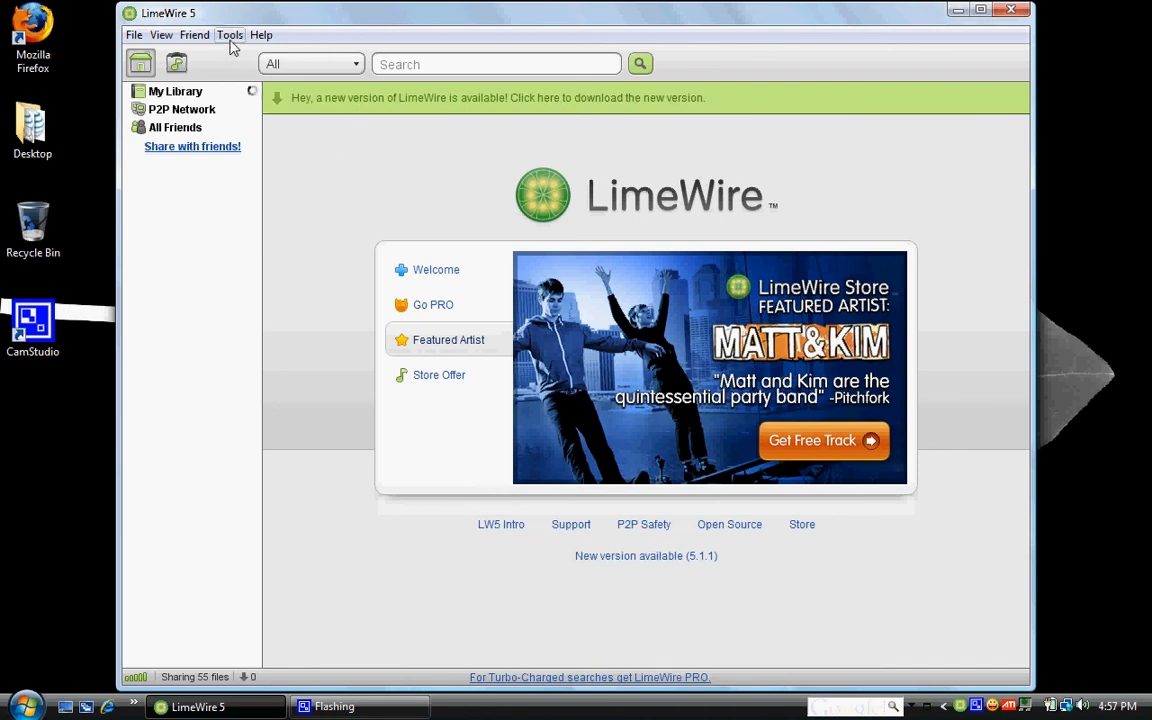
Open Tools > Options and switch to the Advanced section's Files page.
left_click(230, 35)
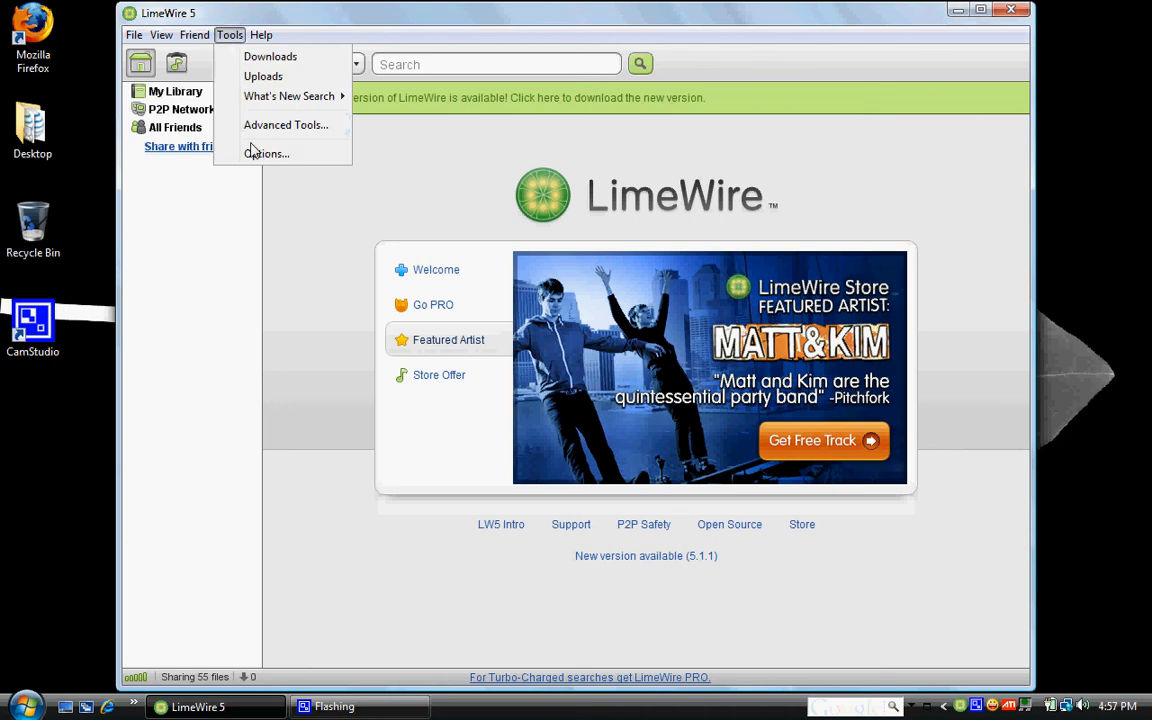
left_click(266, 153)
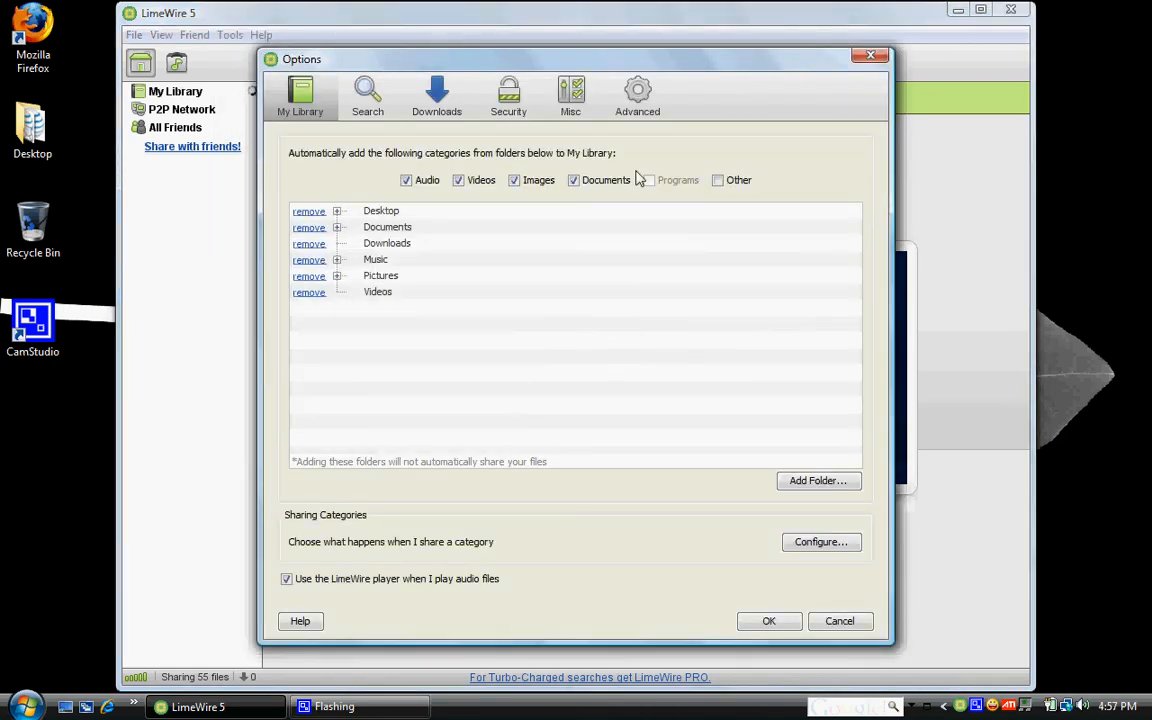
left_click(637, 95)
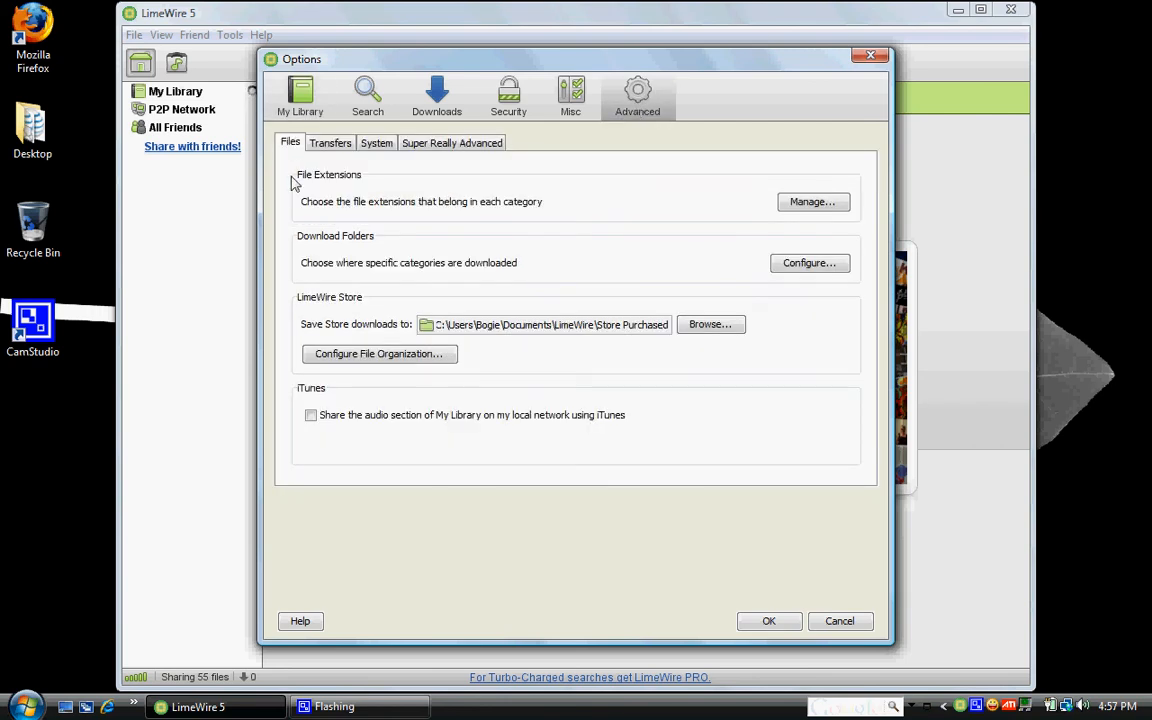
mouse_move(380, 237)
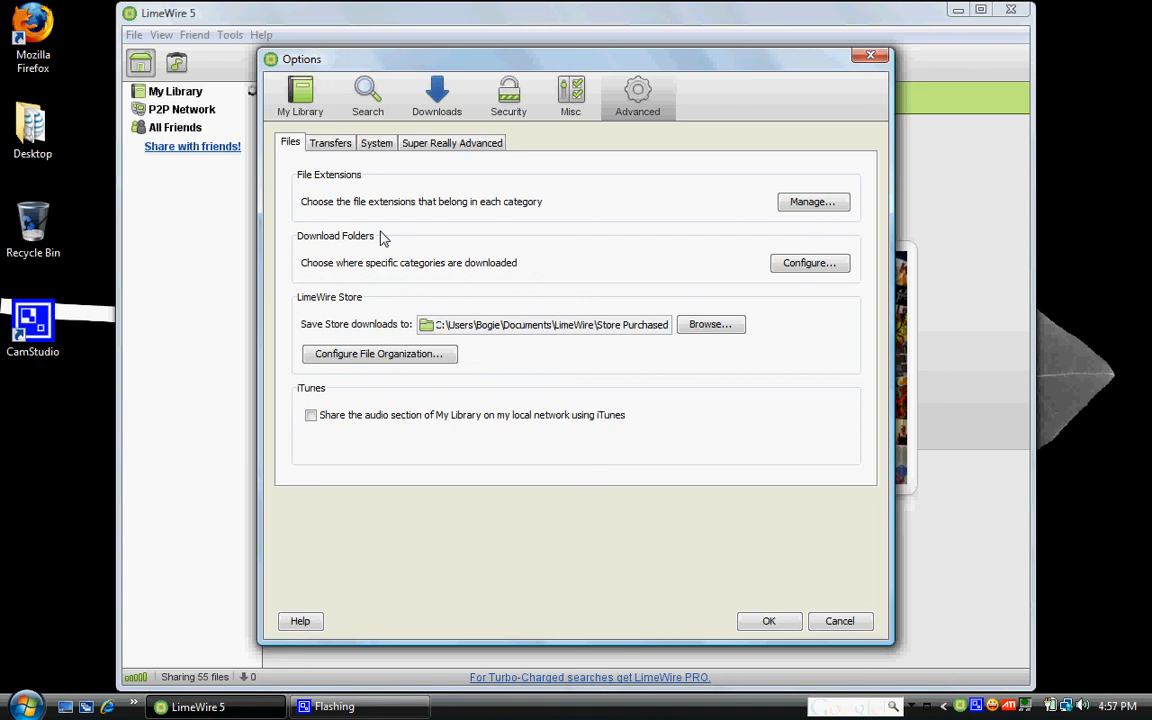
mouse_move(487, 265)
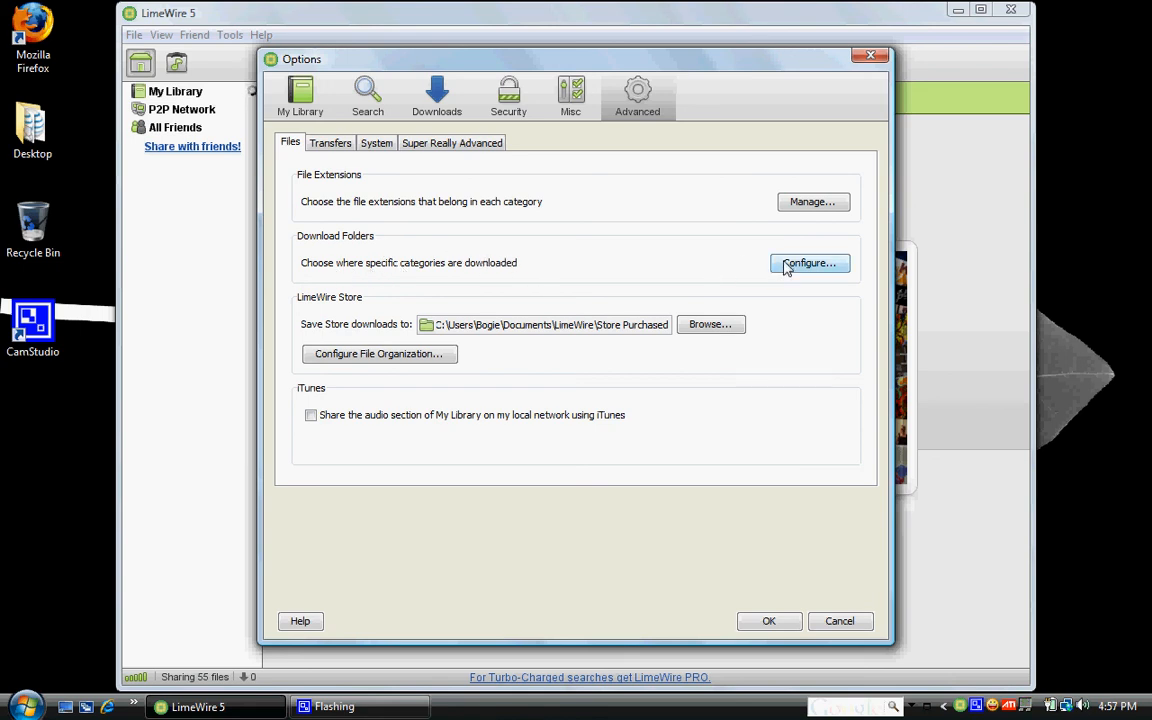
Open Configure... under Download Folders to view per-file-type save paths.
left_click(809, 262)
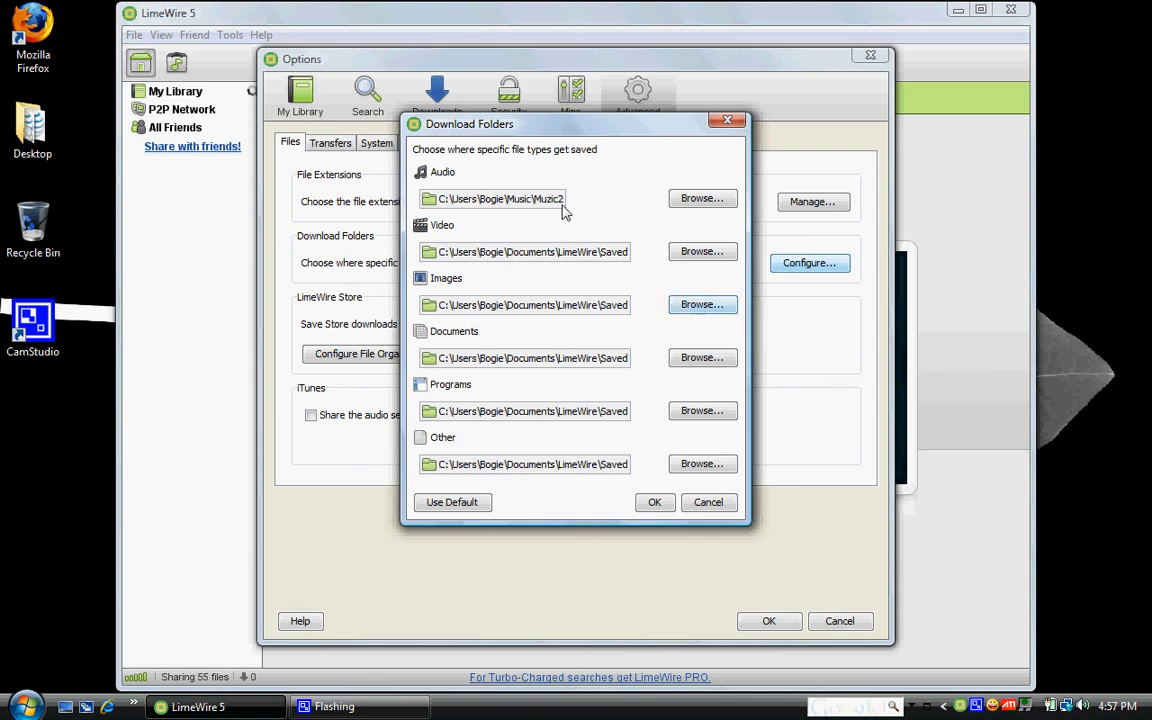
mouse_move(555, 365)
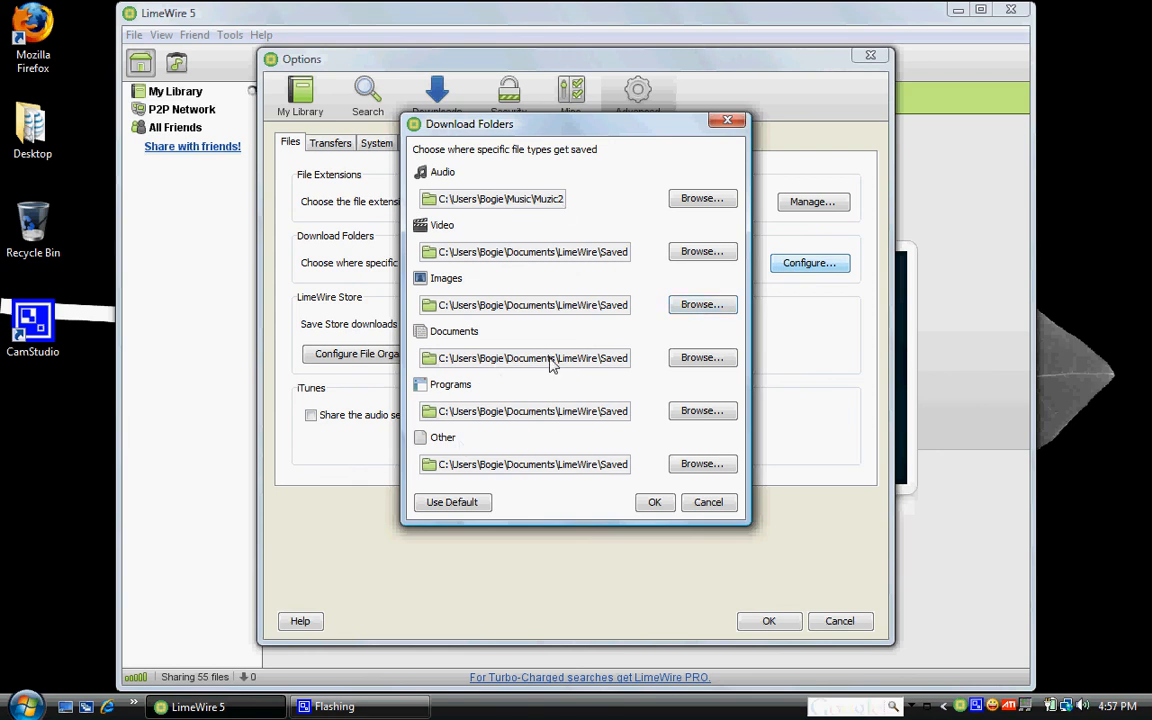
mouse_move(575, 220)
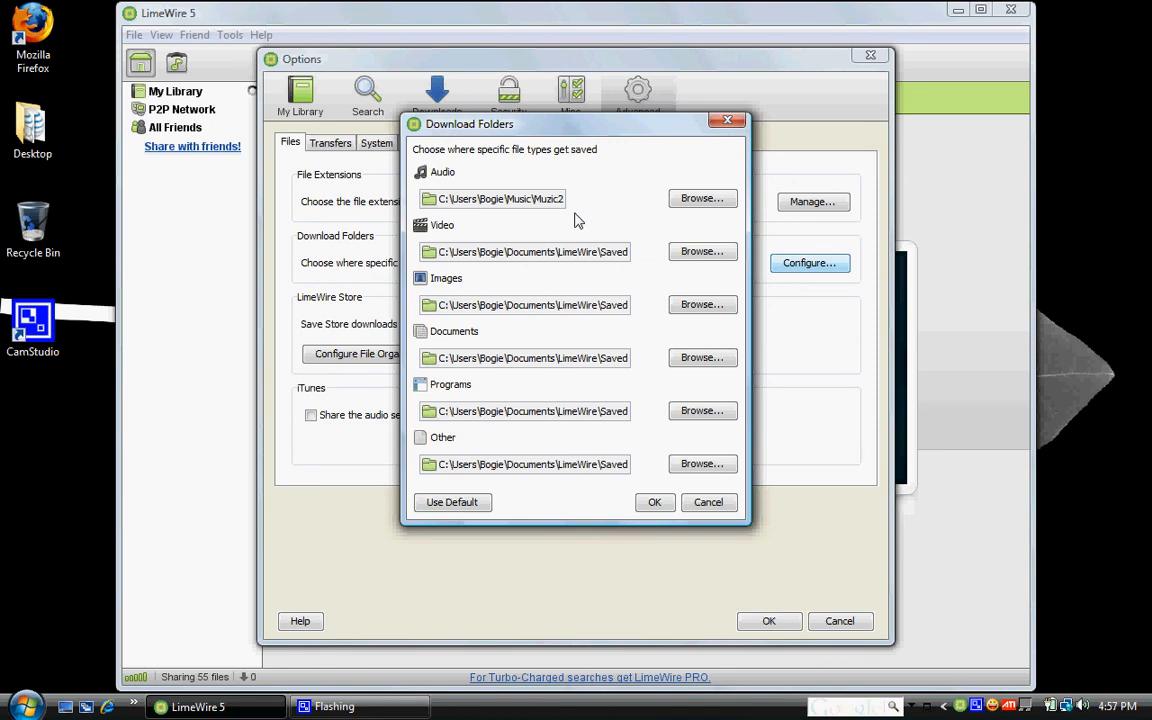
mouse_move(445, 178)
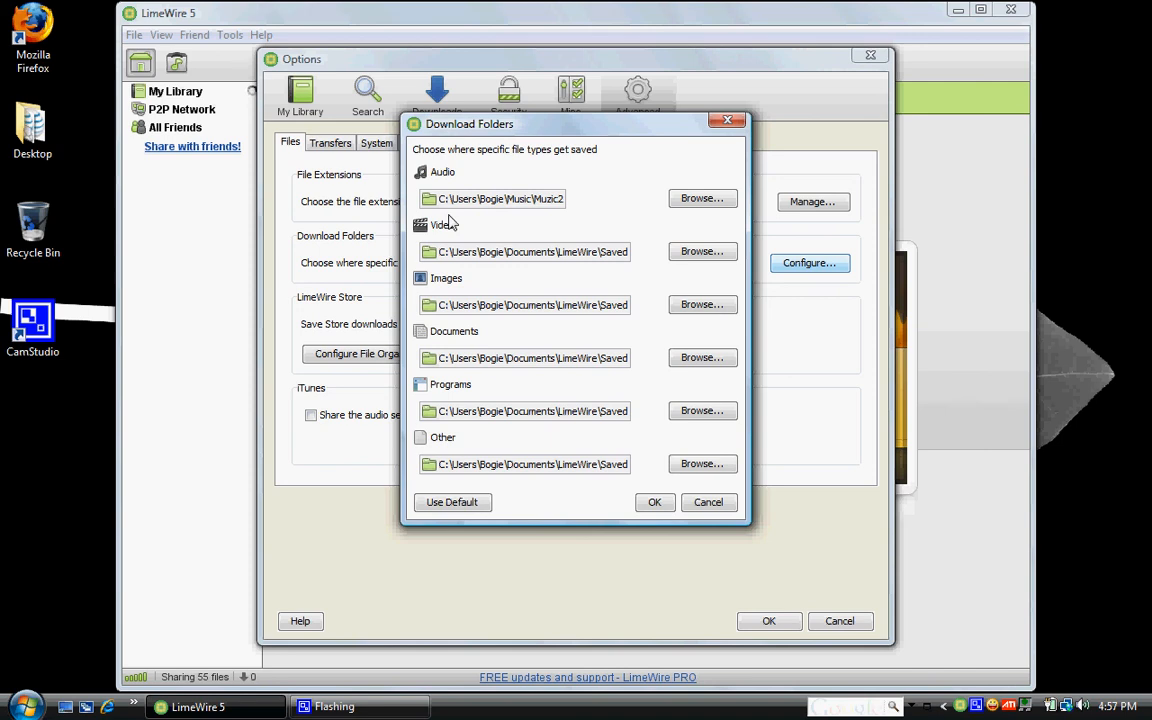
mouse_move(457, 442)
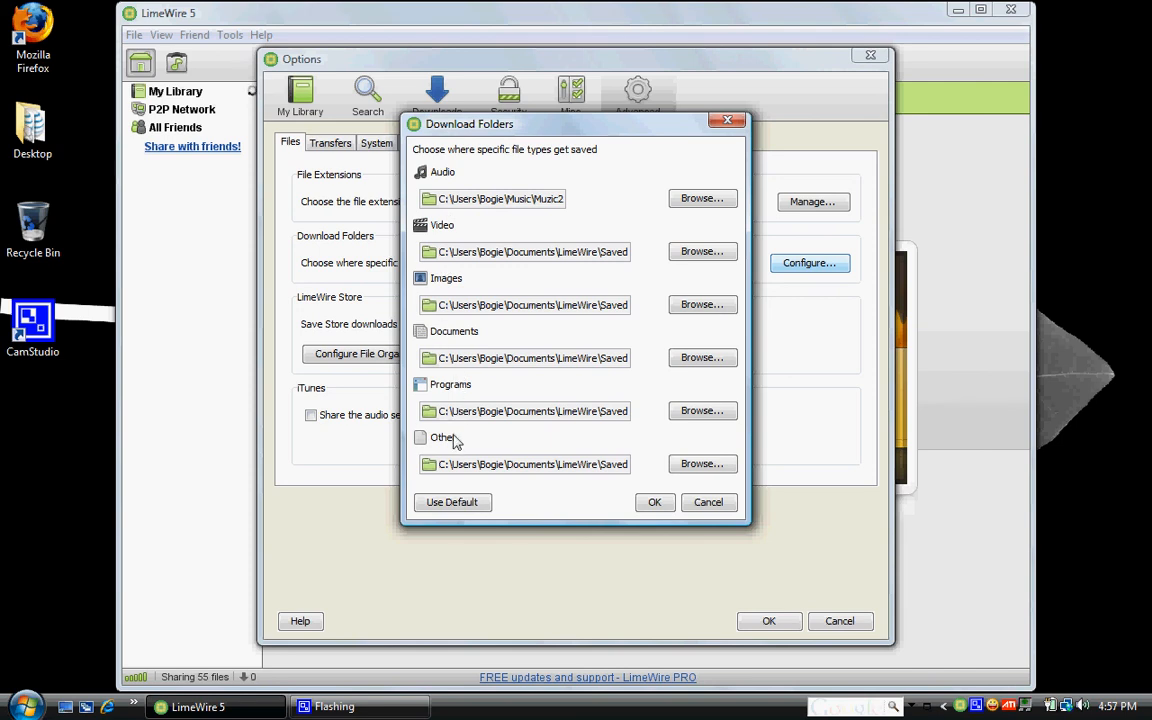
mouse_move(560, 335)
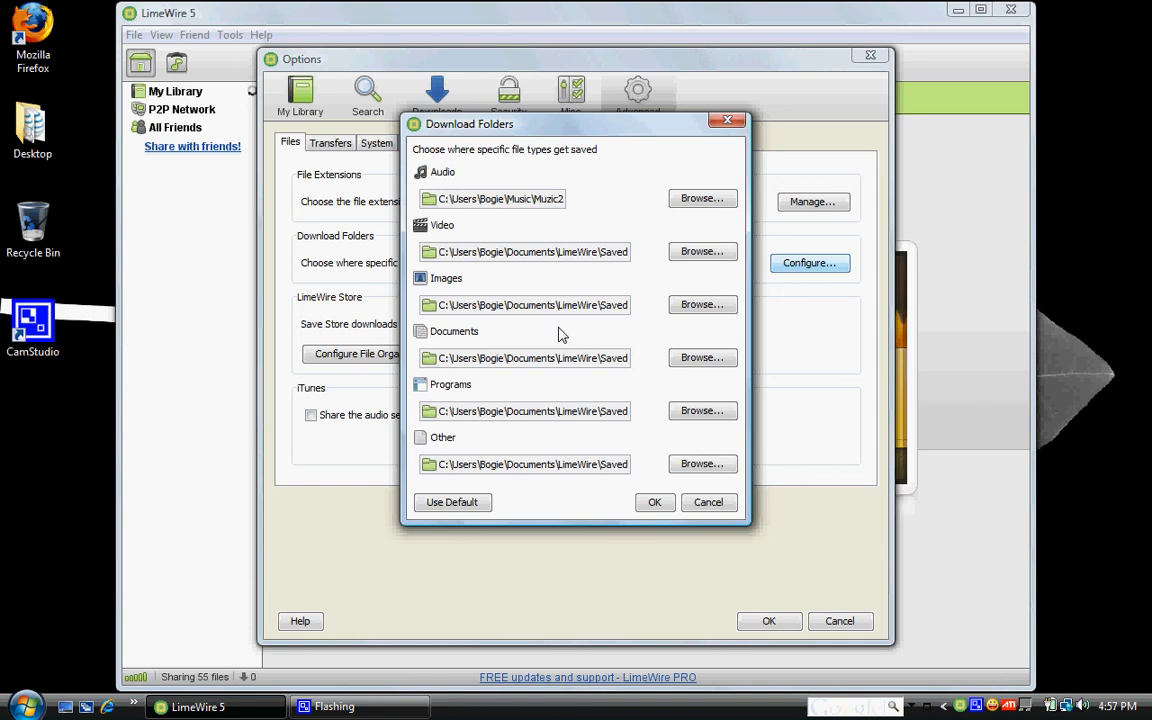
mouse_move(533, 321)
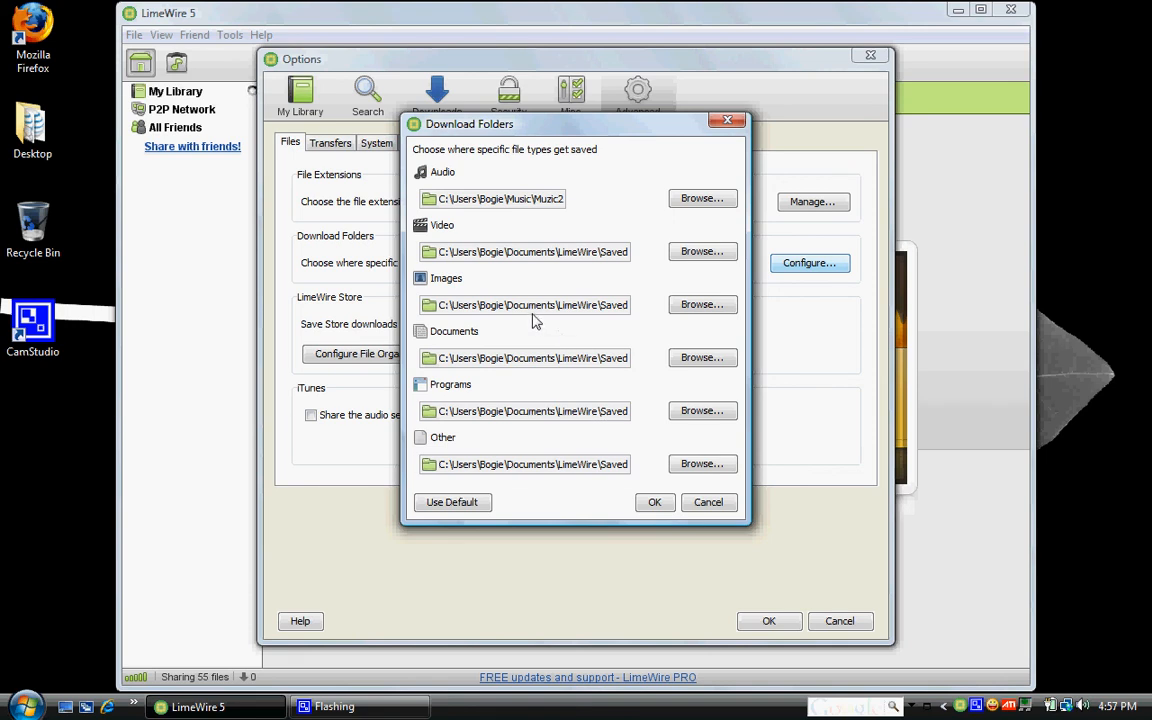
mouse_move(615, 315)
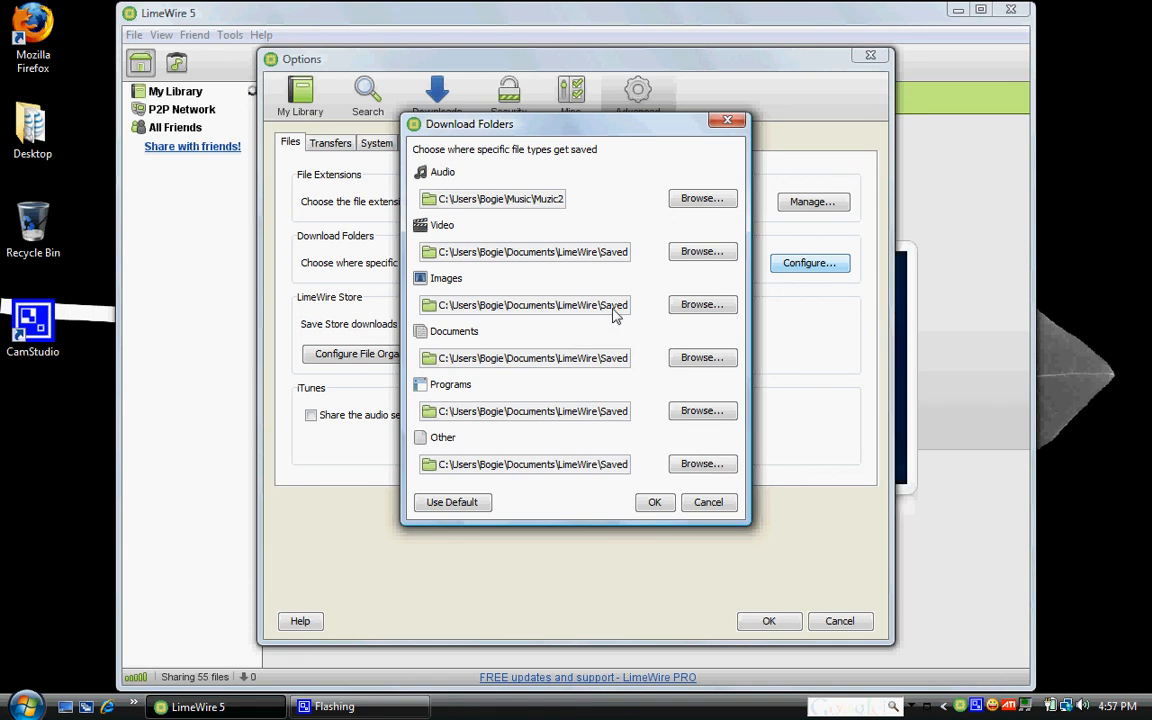
mouse_move(620, 214)
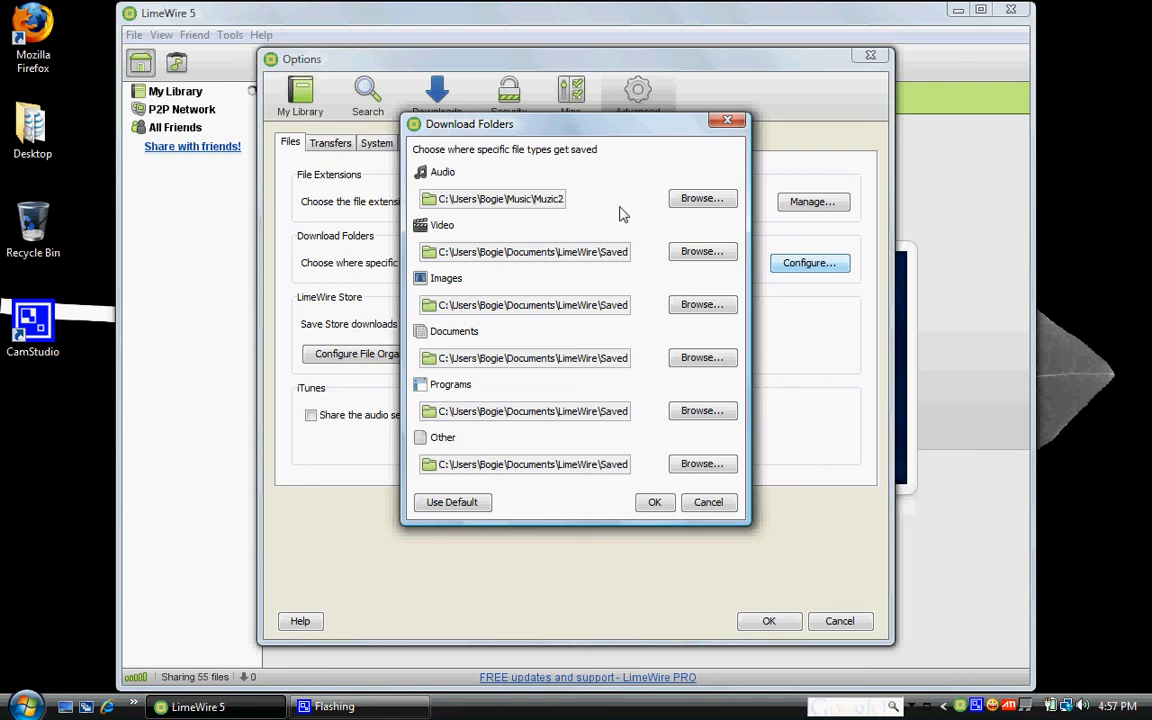
mouse_move(630, 352)
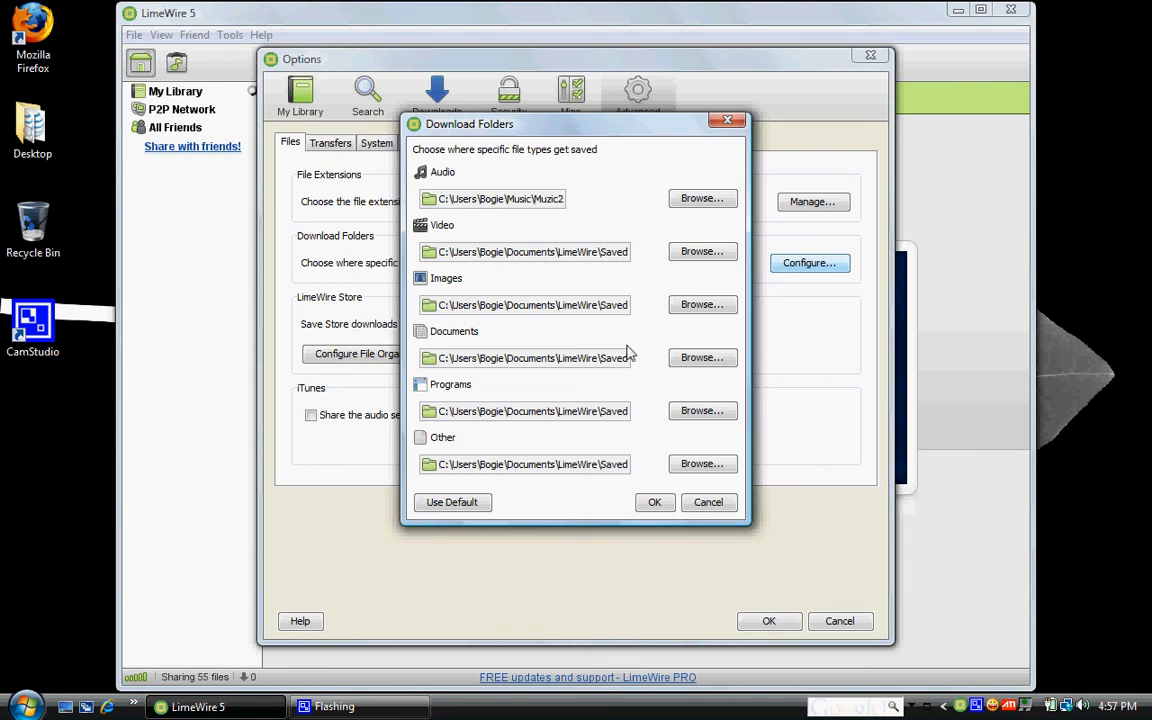
mouse_move(670, 210)
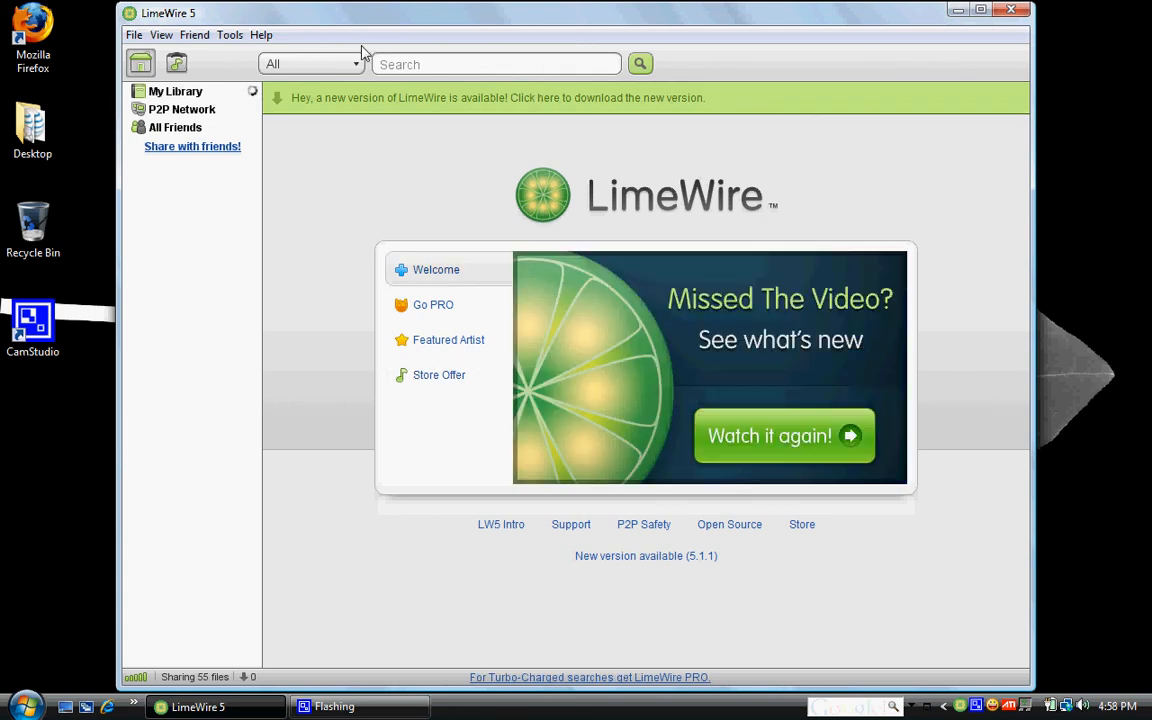
mouse_move(980, 107)
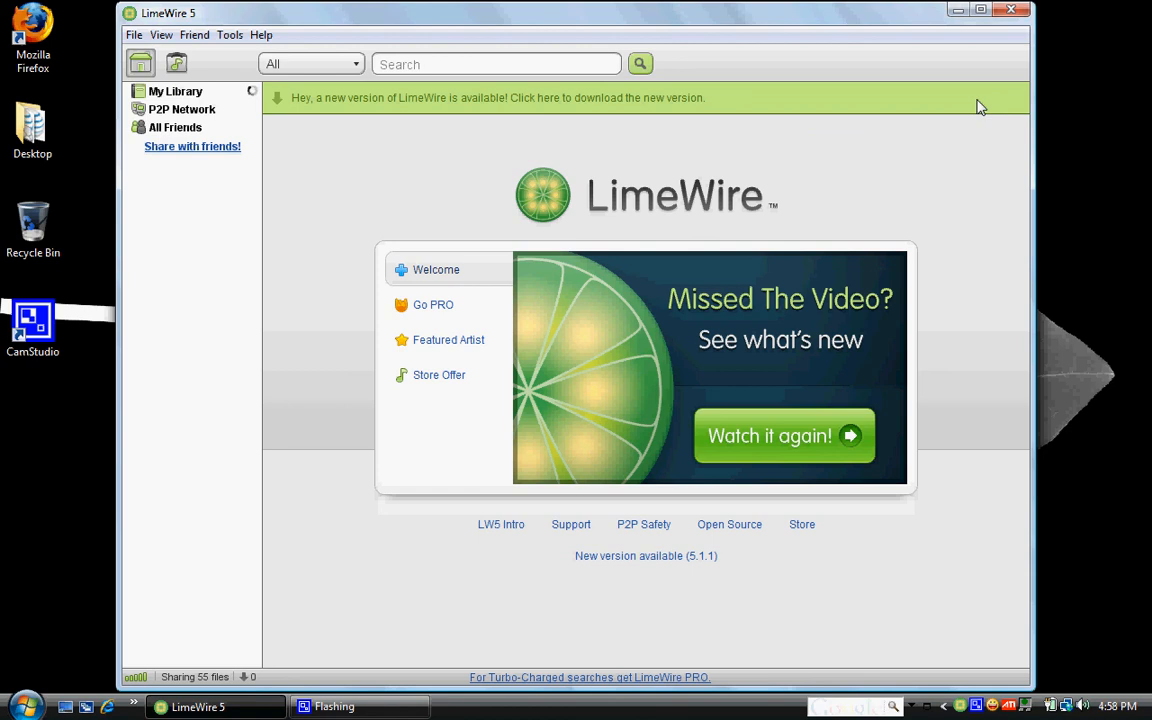
mouse_move(1000, 22)
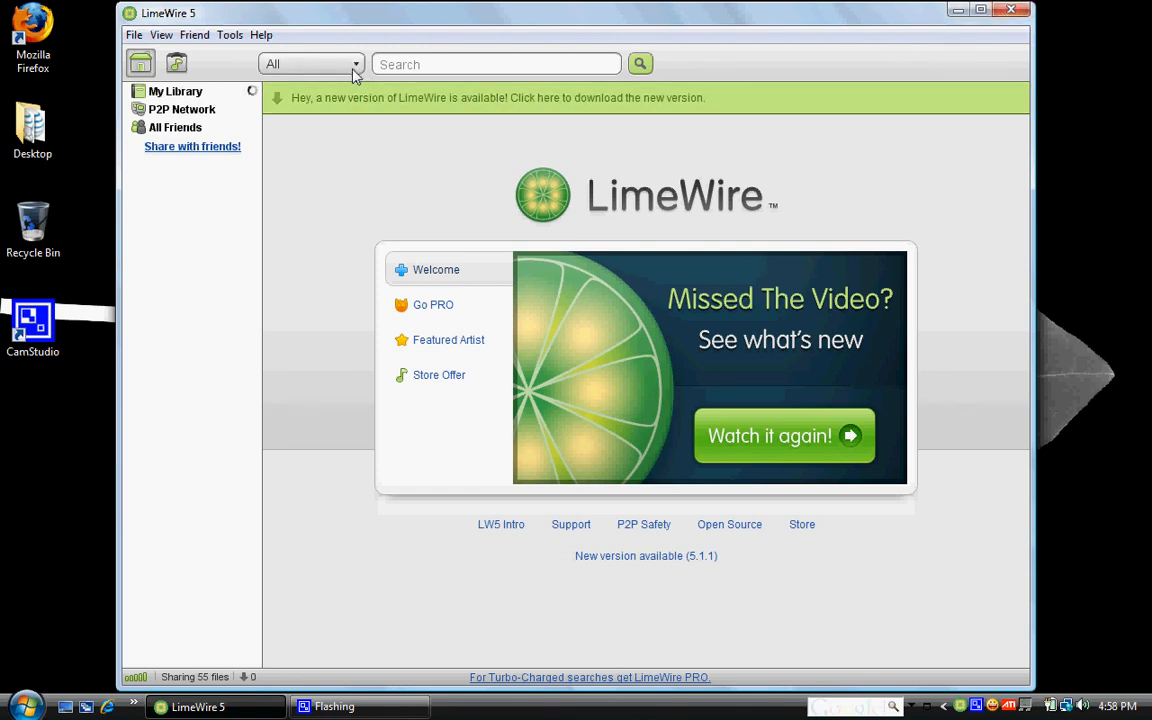
Close the Options dialogs and activate the Search box on LimeWire's home screen.
left_click(355, 64)
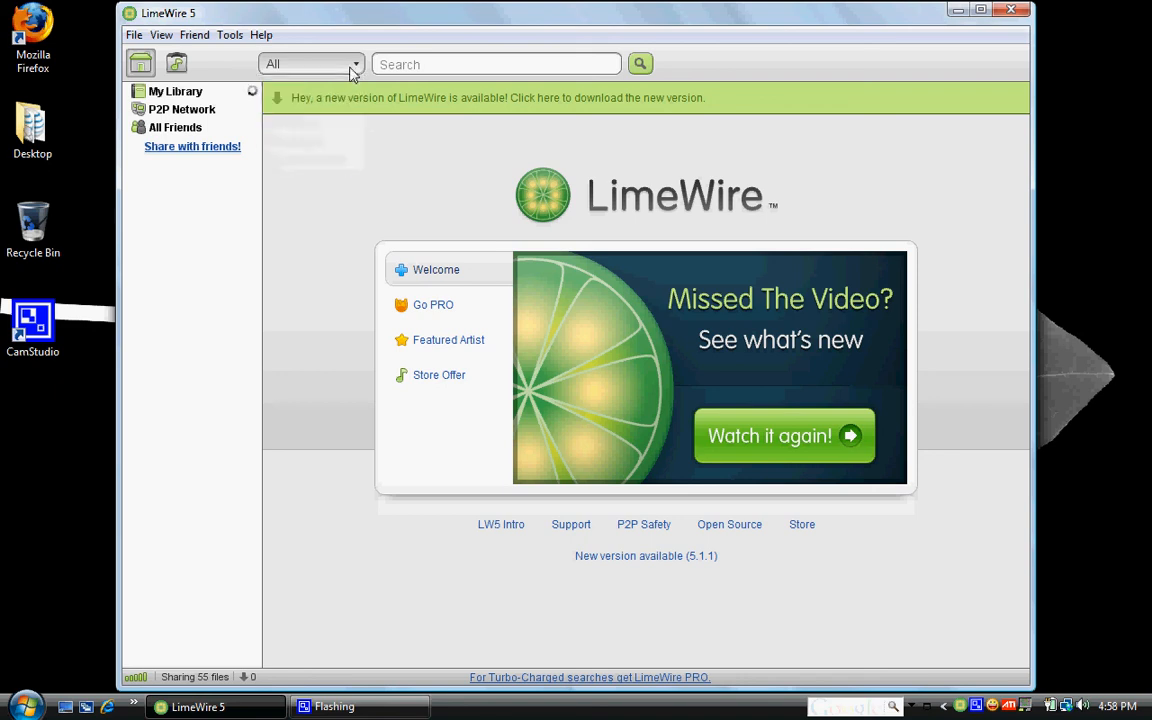
left_click(433, 304)
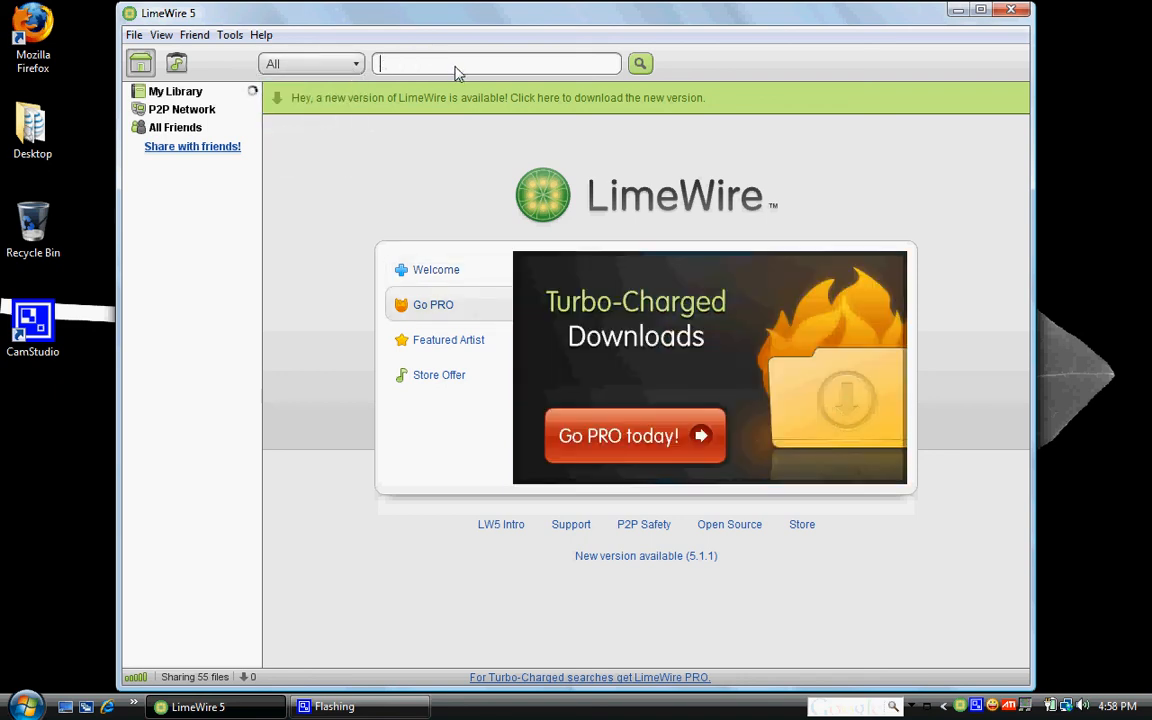
mouse_move(815, 185)
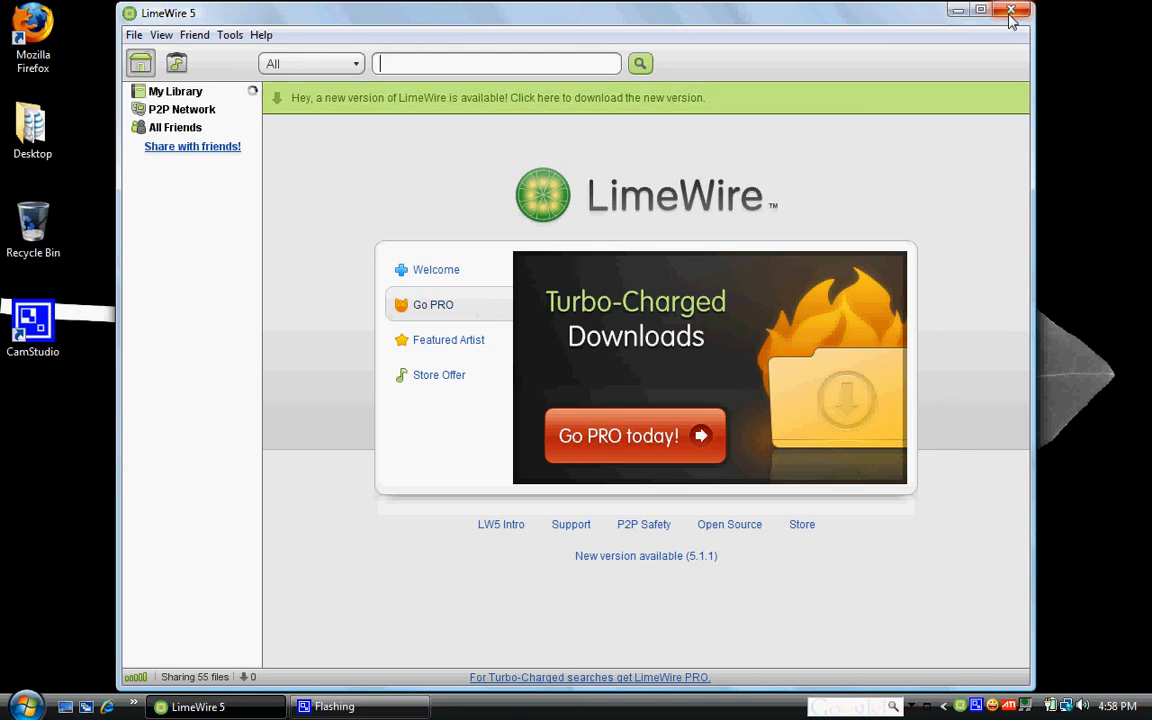
mouse_move(1022, 604)
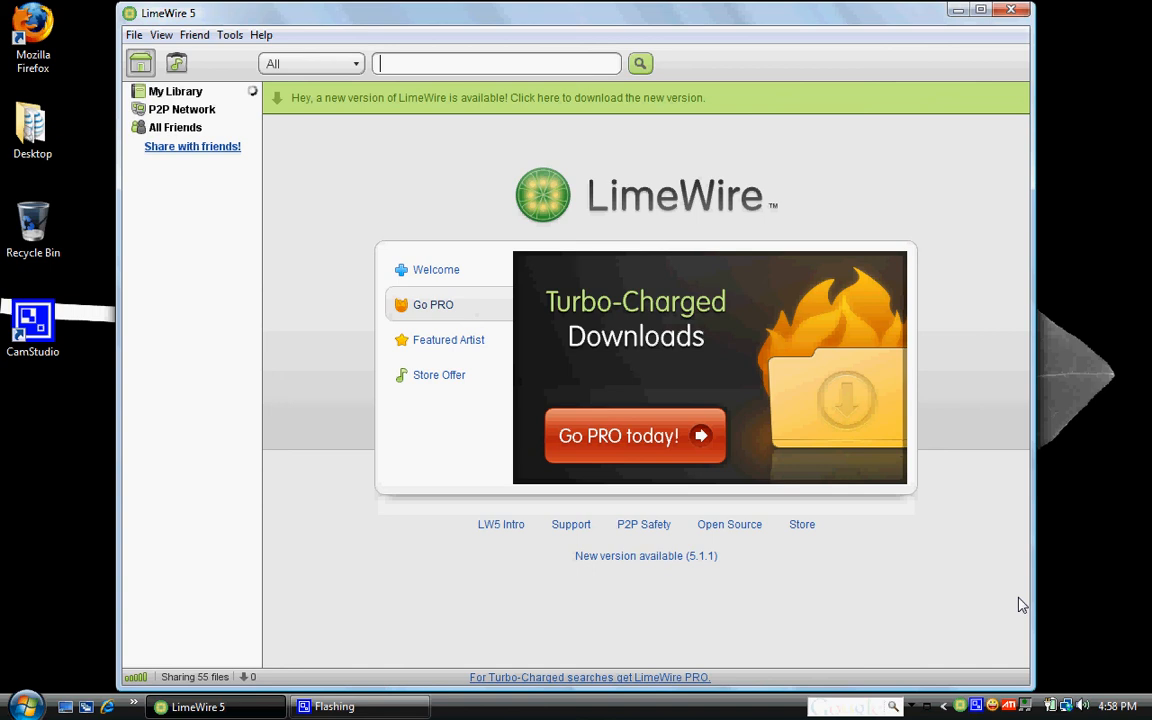